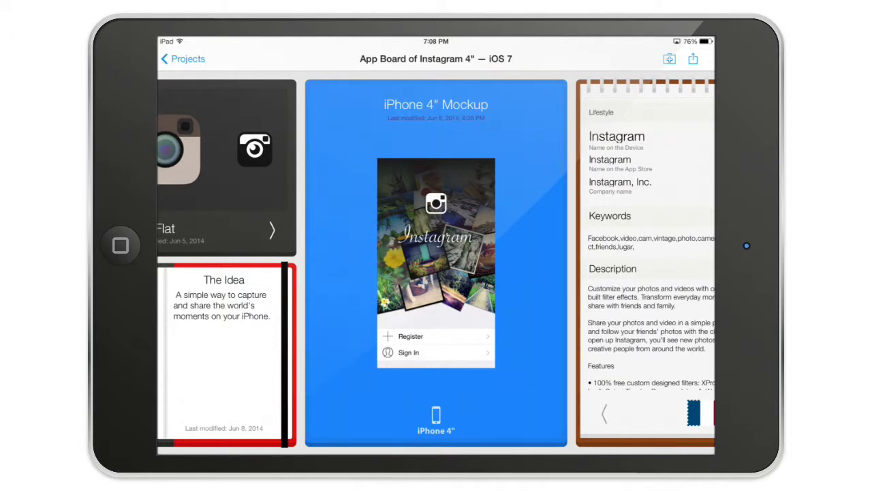
Show the Instagram board's export options: email, iTunes, Dropbox and Box.
click(693, 58)
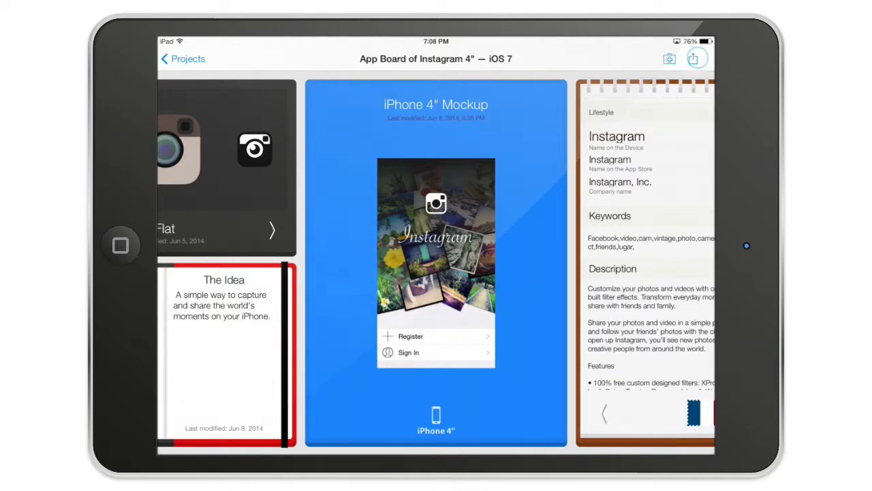
click(693, 59)
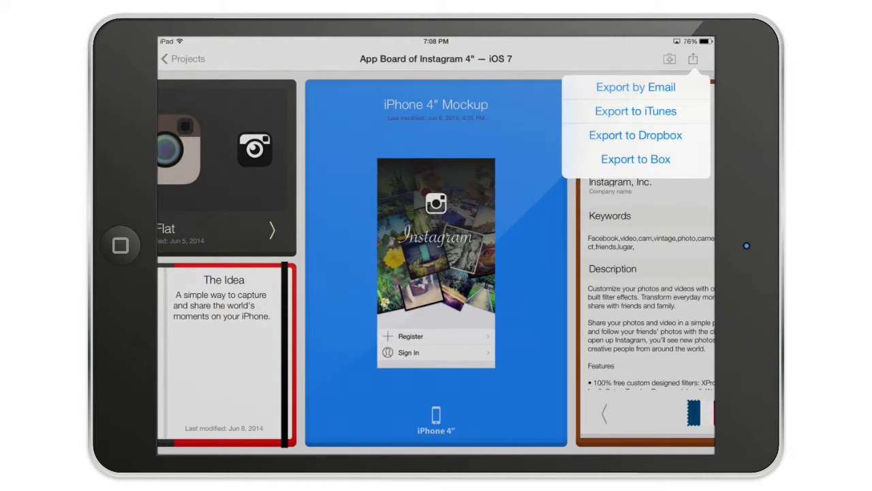
Export to iTunes to see the AppCooker backup, AppTaster and PDF formats.
click(635, 110)
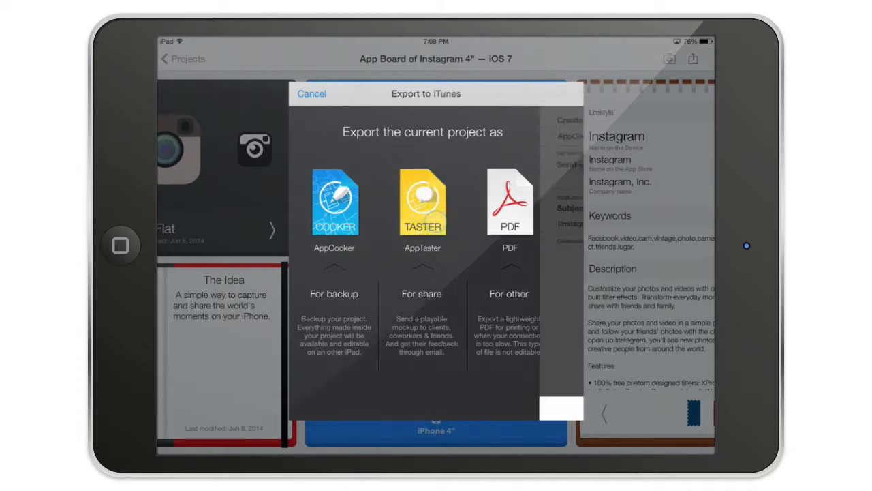
Pick the AppTaster (For share) format, then select the empty Send comments to field.
click(422, 204)
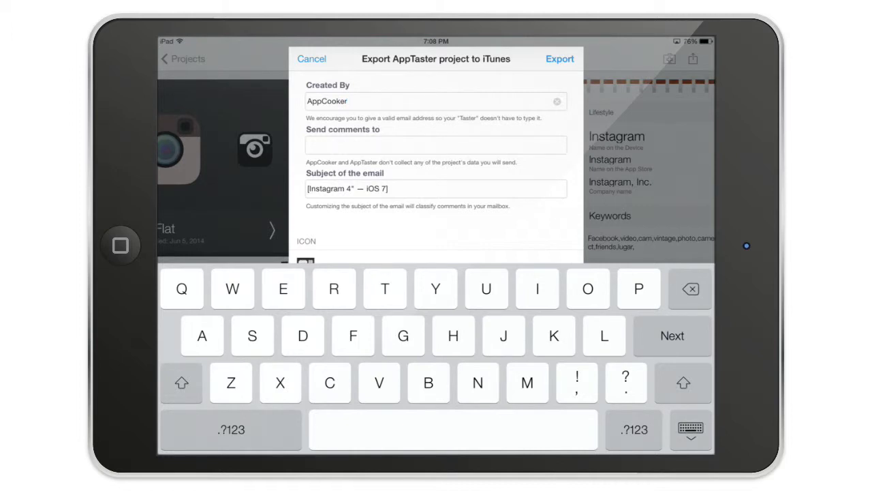
click(436, 145)
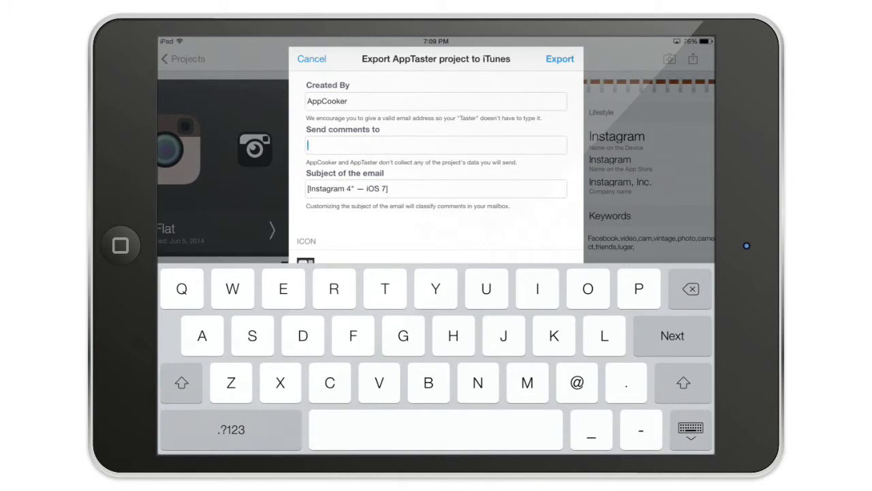
click(436, 189)
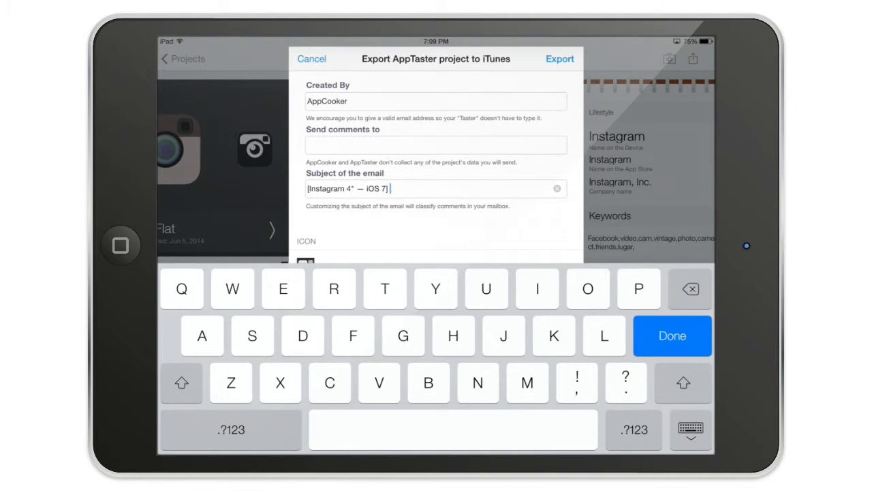
Keep the Instagram email subject and close the keyboard.
click(673, 335)
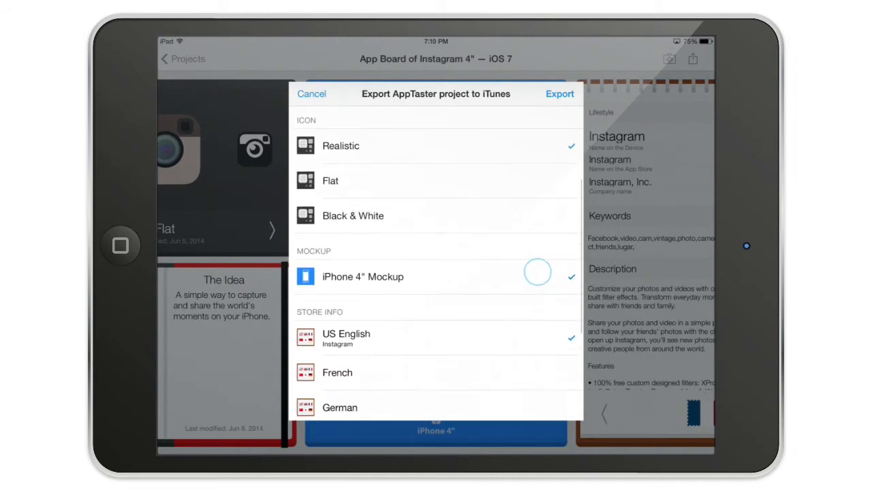
click(537, 273)
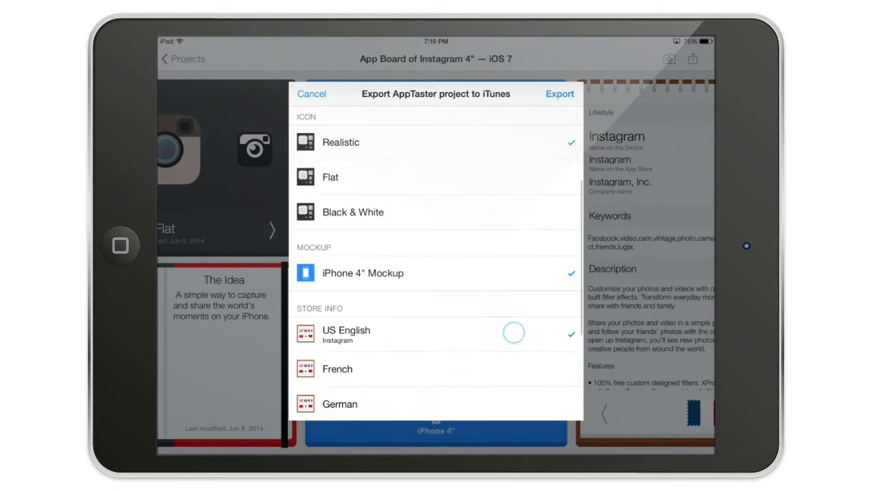
scroll(down, 3)
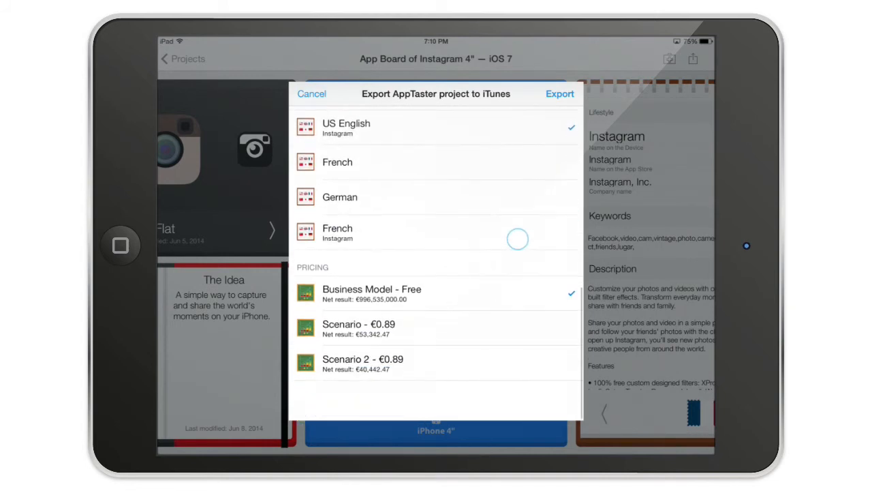
scroll(down, 3)
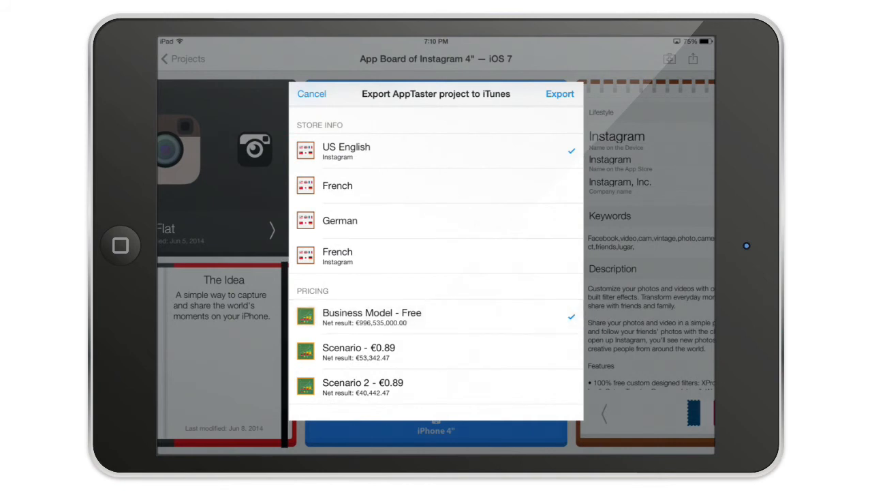
scroll(down, 3)
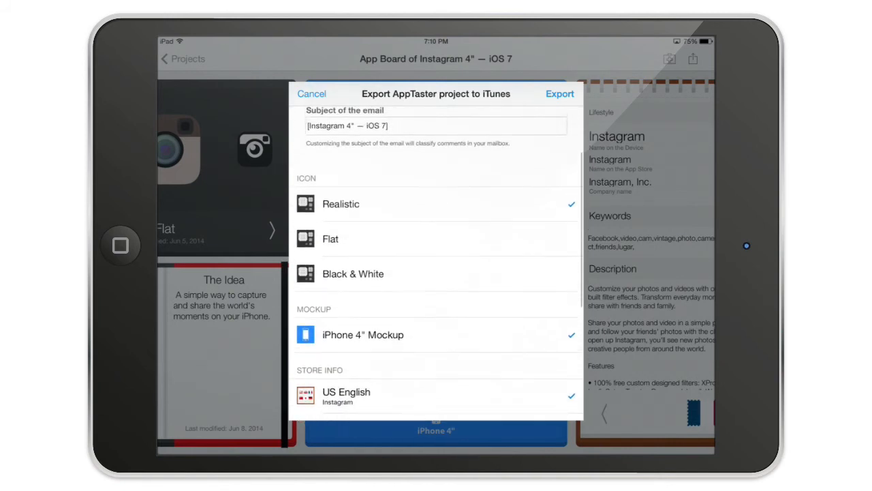